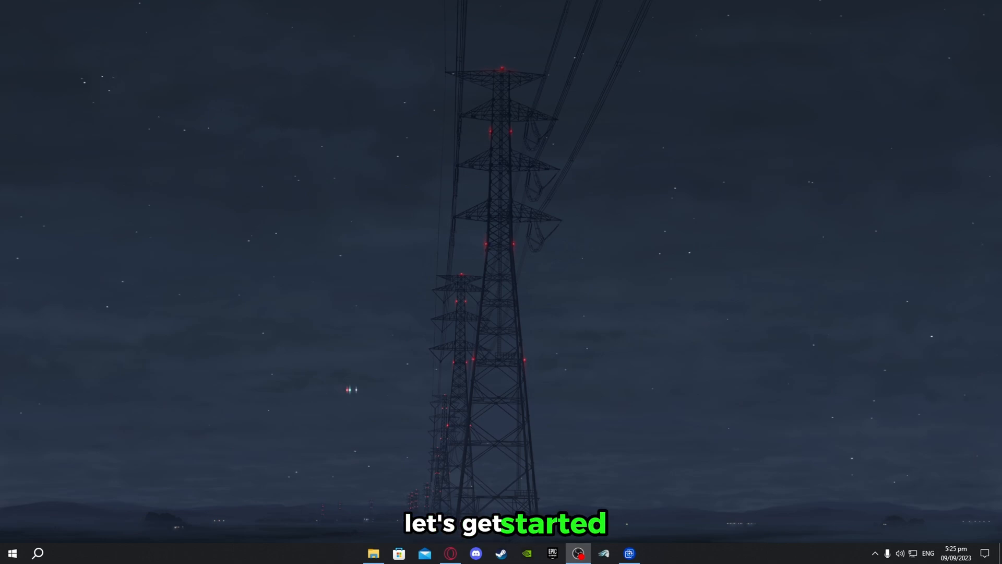
Bring up Discord and open the click-here download links channel under Downloads/Links
click(476, 553)
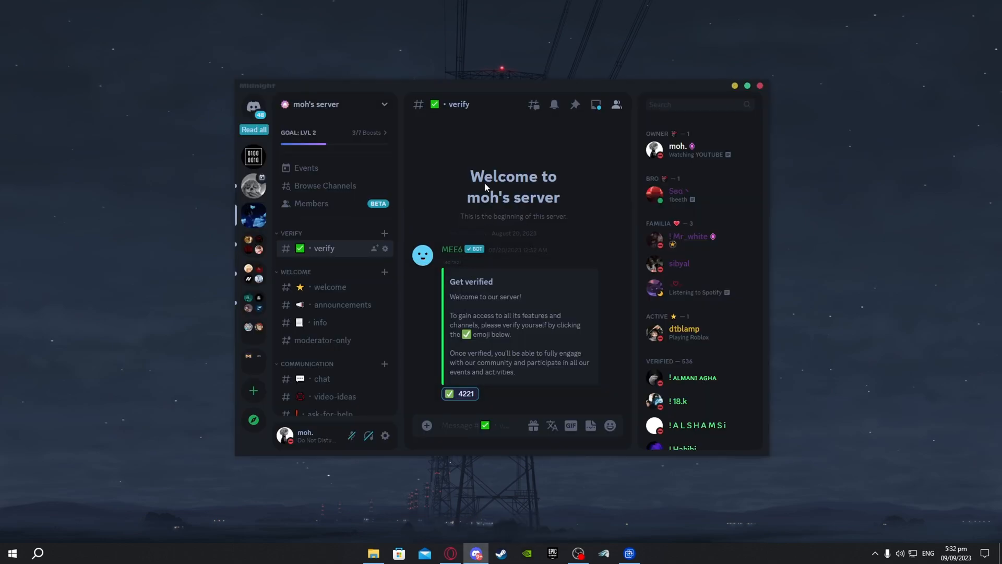
mouse_move(505, 293)
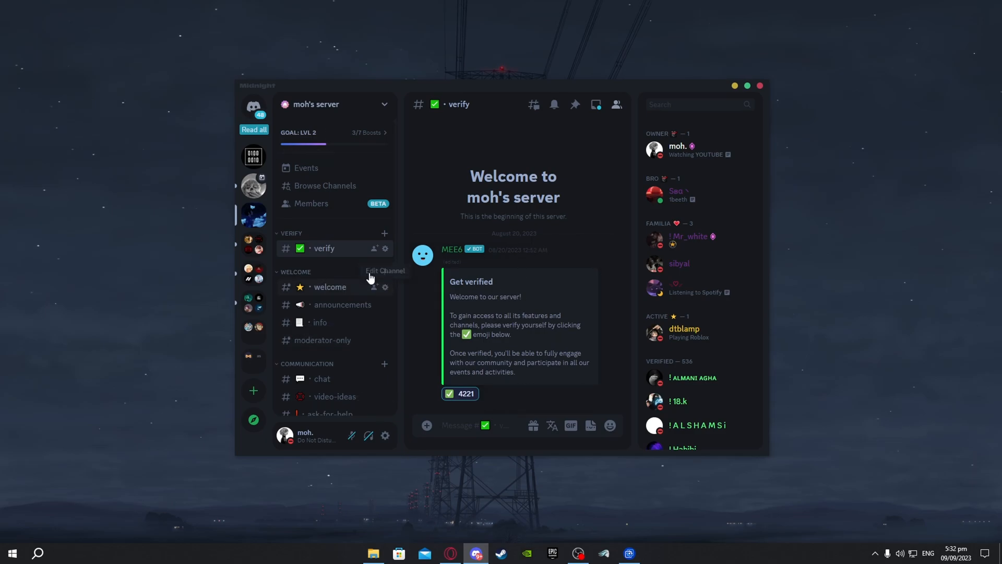
mouse_move(460, 394)
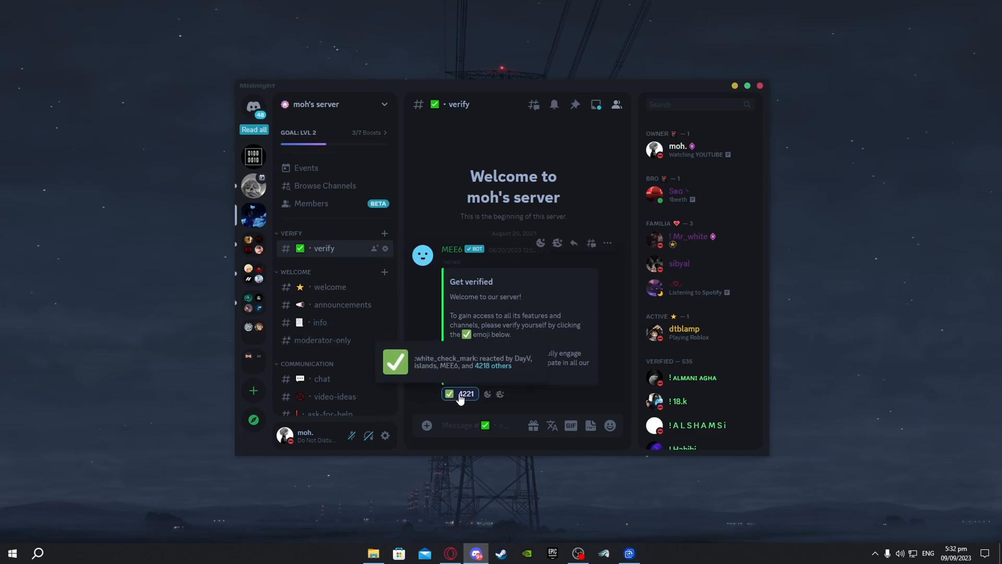
scroll(down, 3)
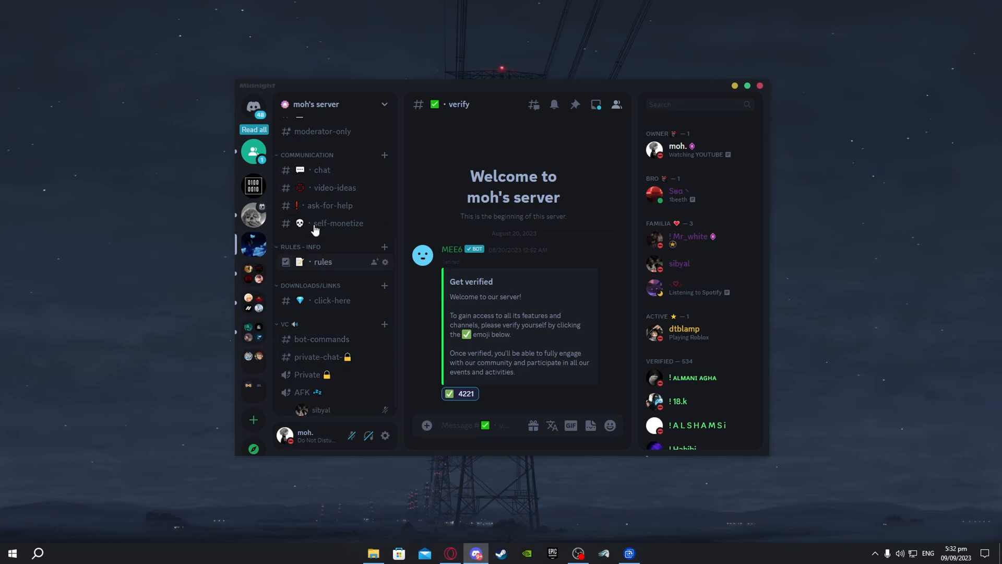
mouse_move(314, 300)
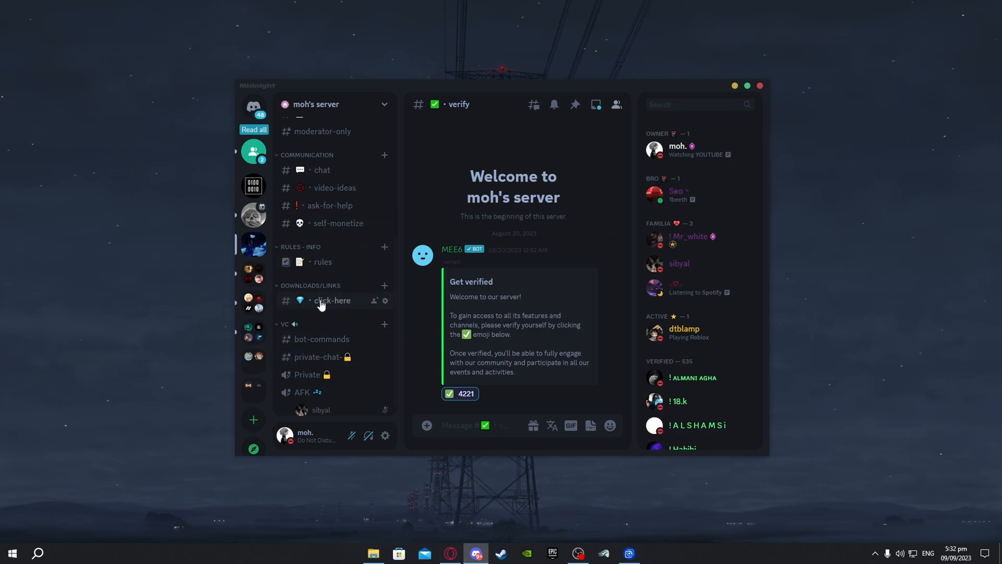
click(333, 300)
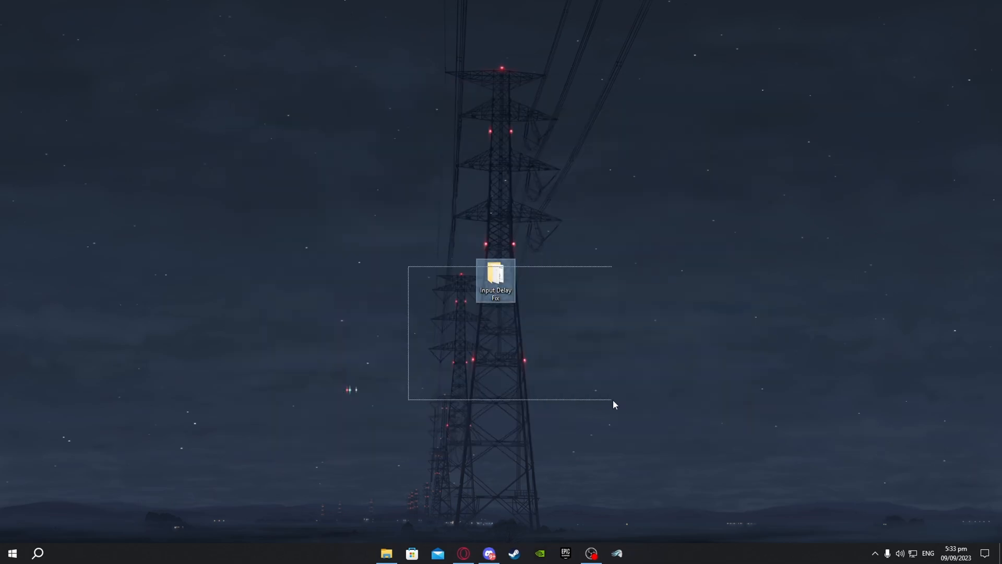
Navigate into Input Delay Fix > 1-Mouse & Keyboard Tweaks > Keyboard Optimization on the desktop
click(496, 280)
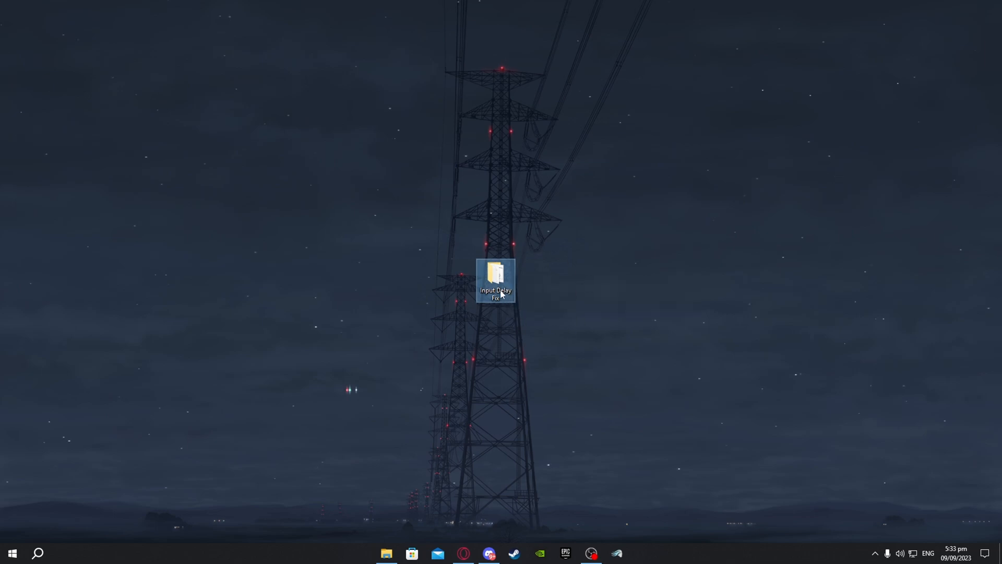
double_click(495, 276)
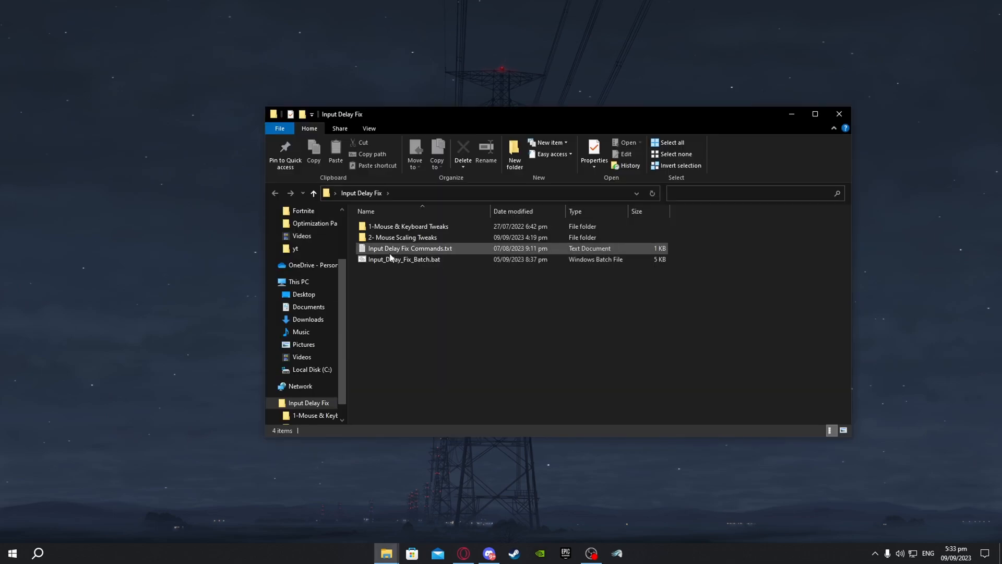
click(408, 226)
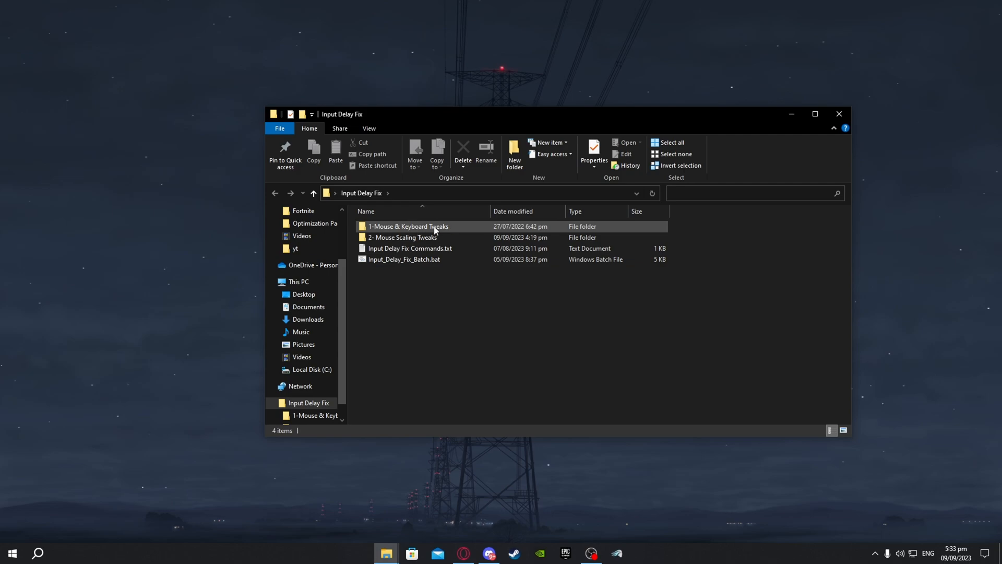
mouse_move(409, 227)
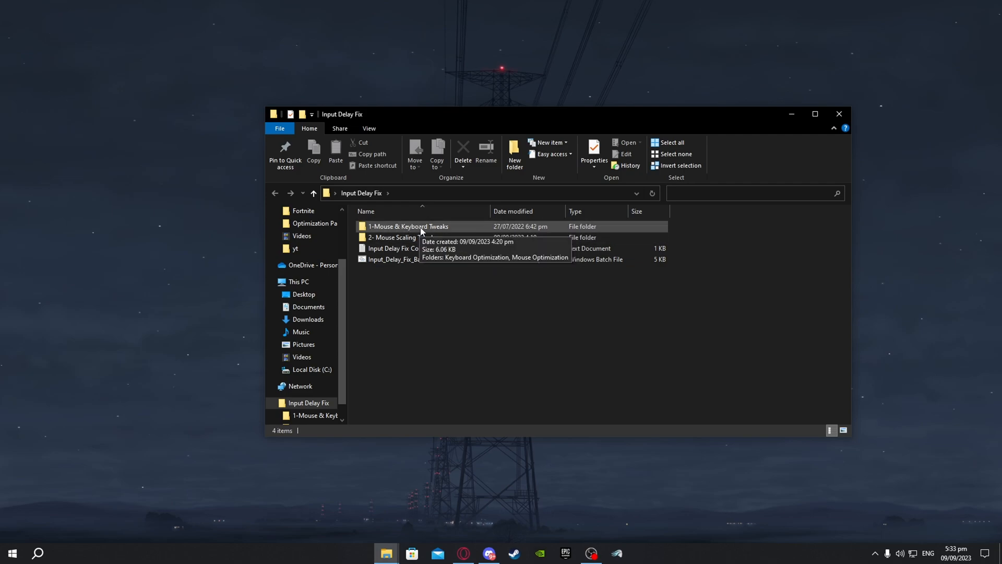
double_click(408, 226)
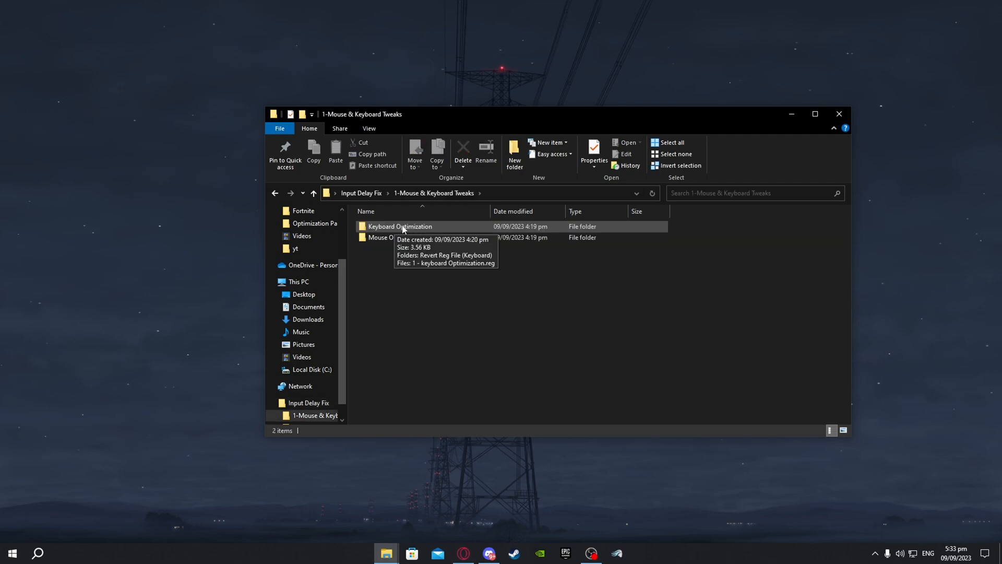
double_click(399, 226)
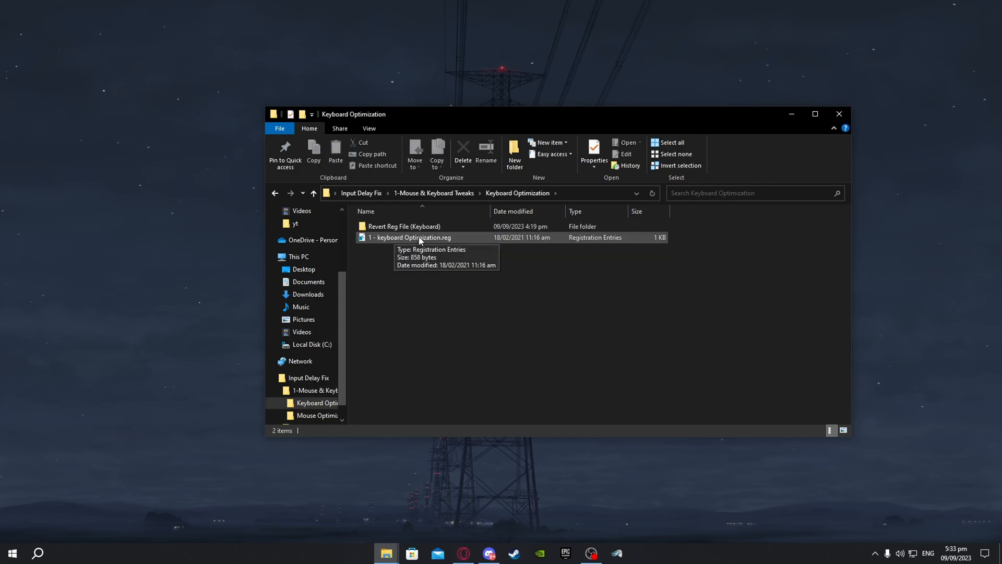
Merge '1 - keyboard Optimization.reg' into the registry and dismiss the success message
right_click(409, 237)
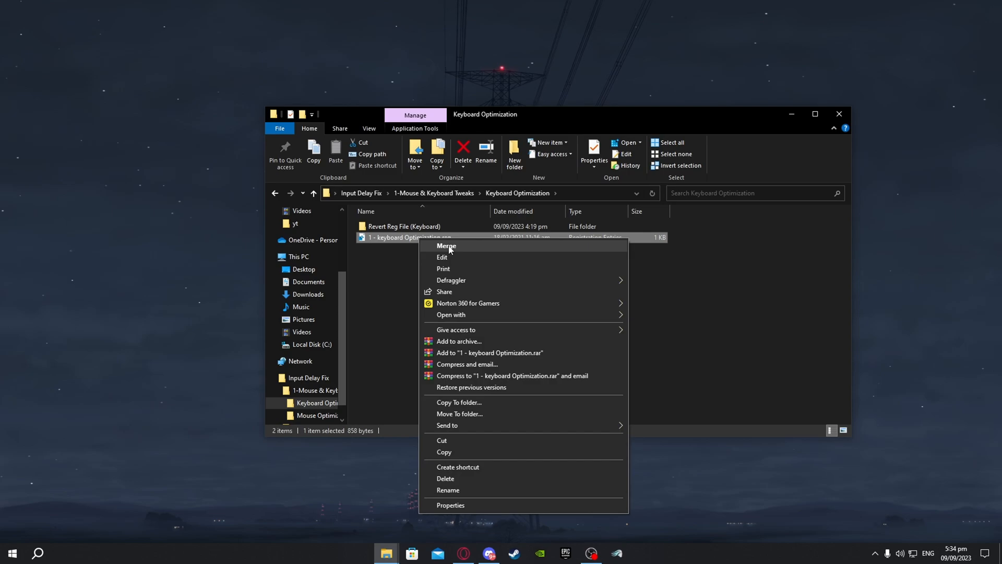
click(447, 245)
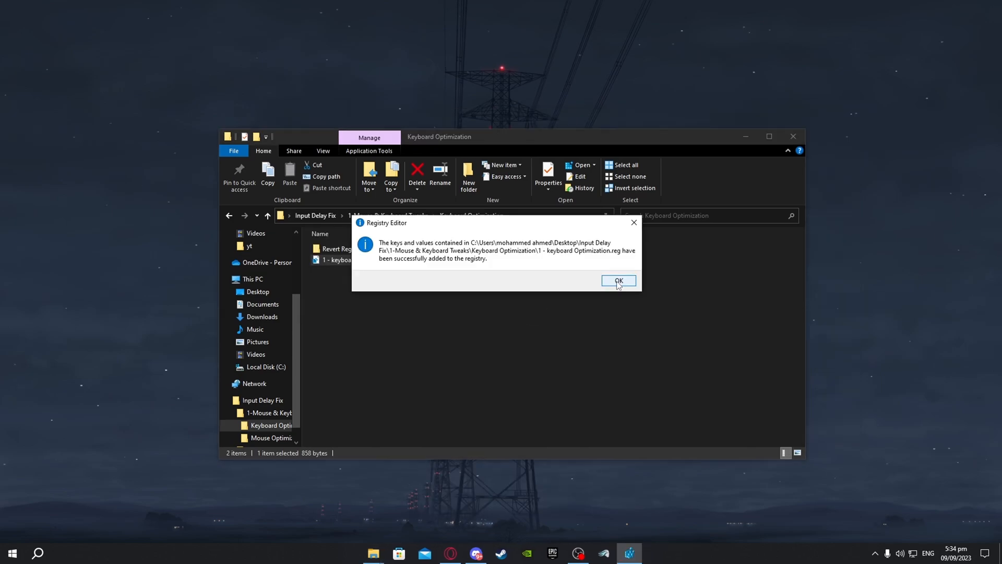
click(618, 281)
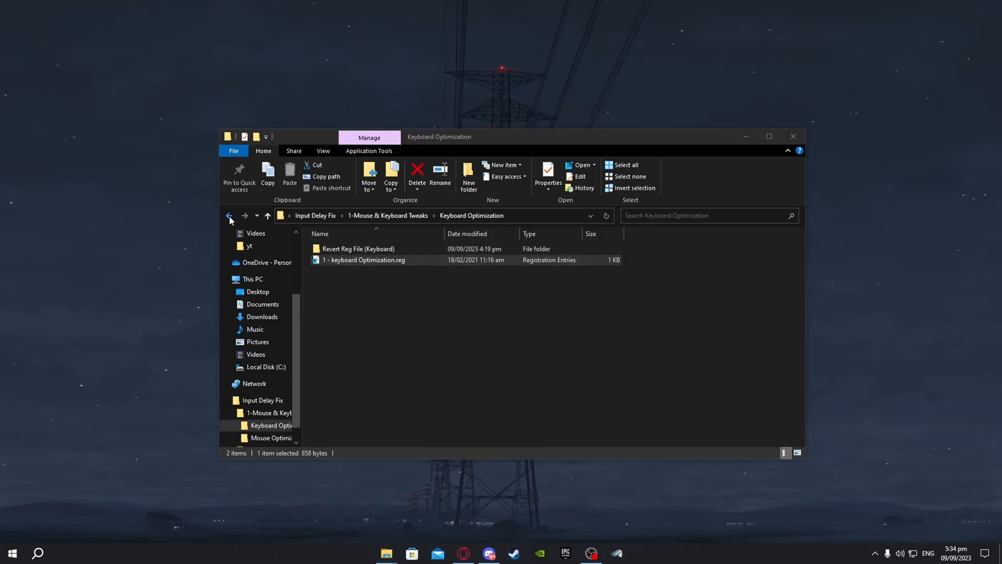
Go to Mouse Optimization and merge its registry file
click(270, 438)
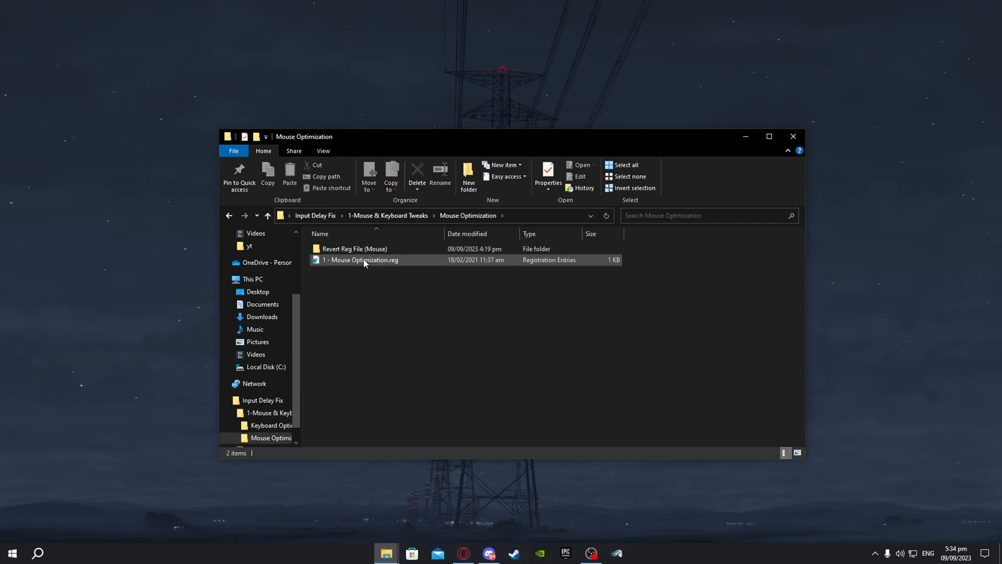
right_click(360, 260)
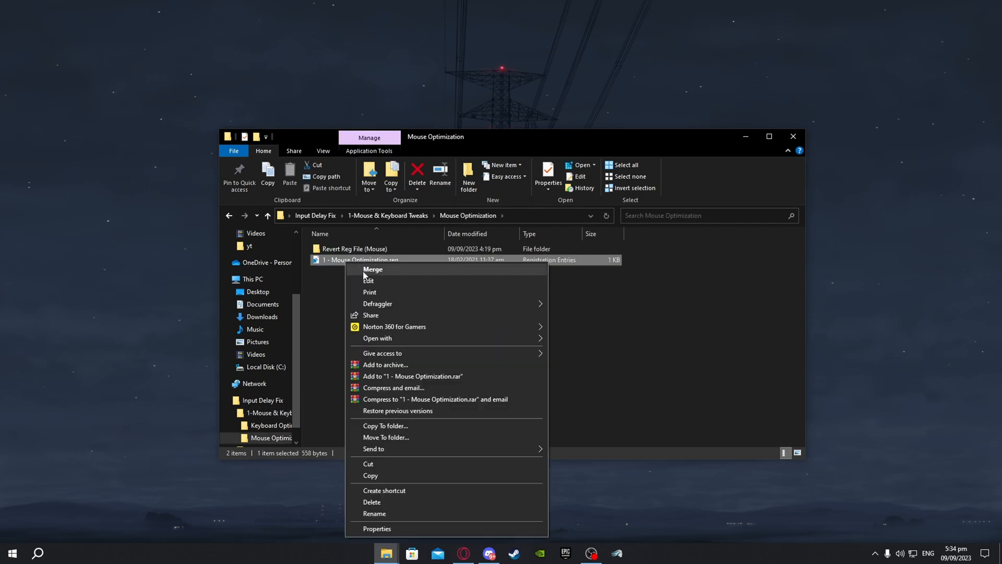
click(616, 286)
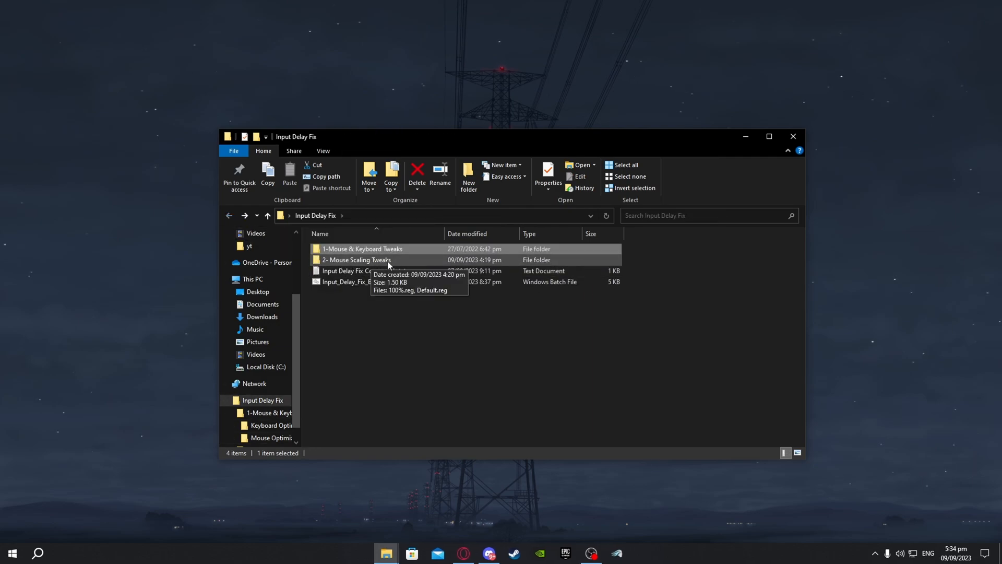
Open the '2- Mouse Scaling Tweaks' folder and right-click the desktop for display options
double_click(356, 259)
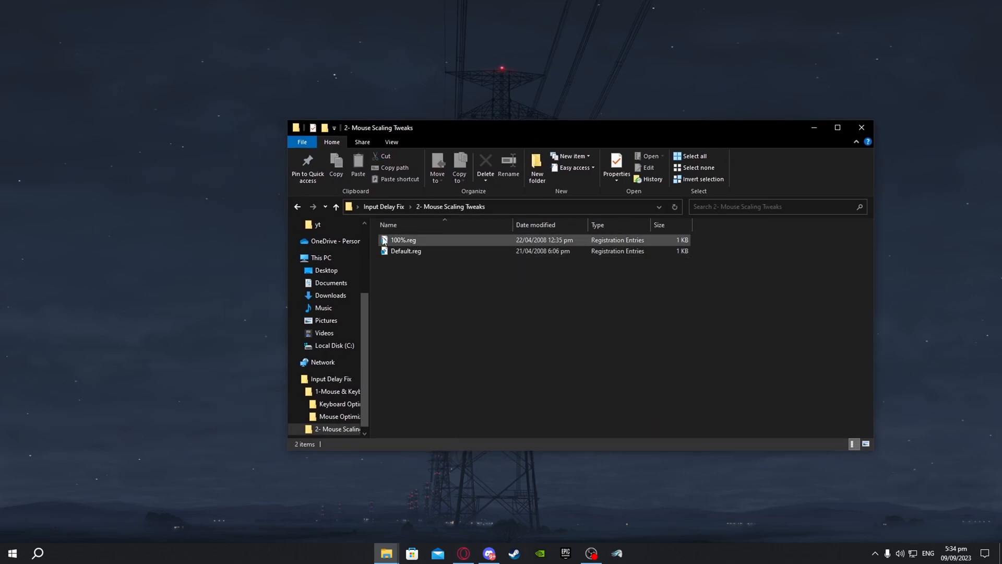
right_click(151, 239)
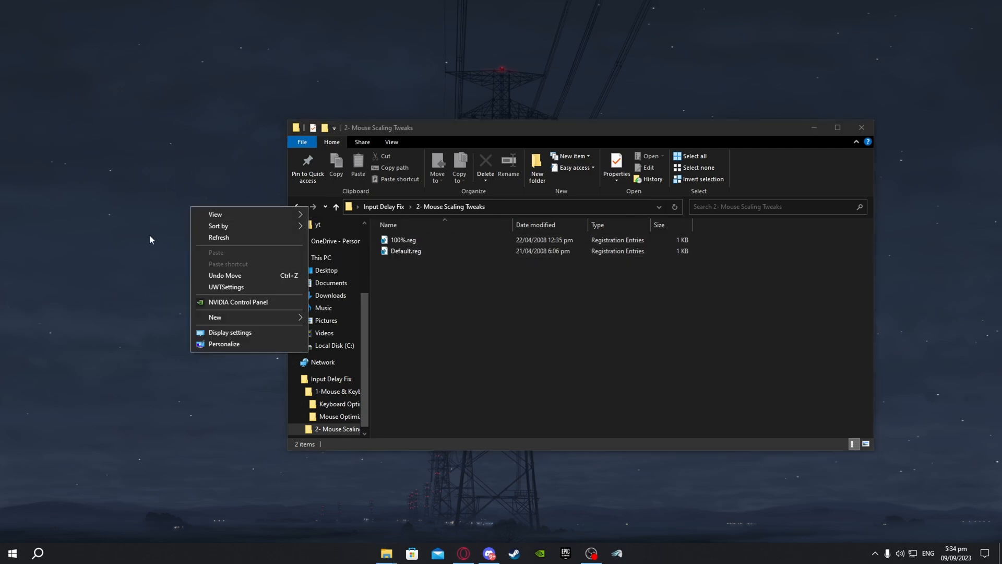
mouse_move(230, 332)
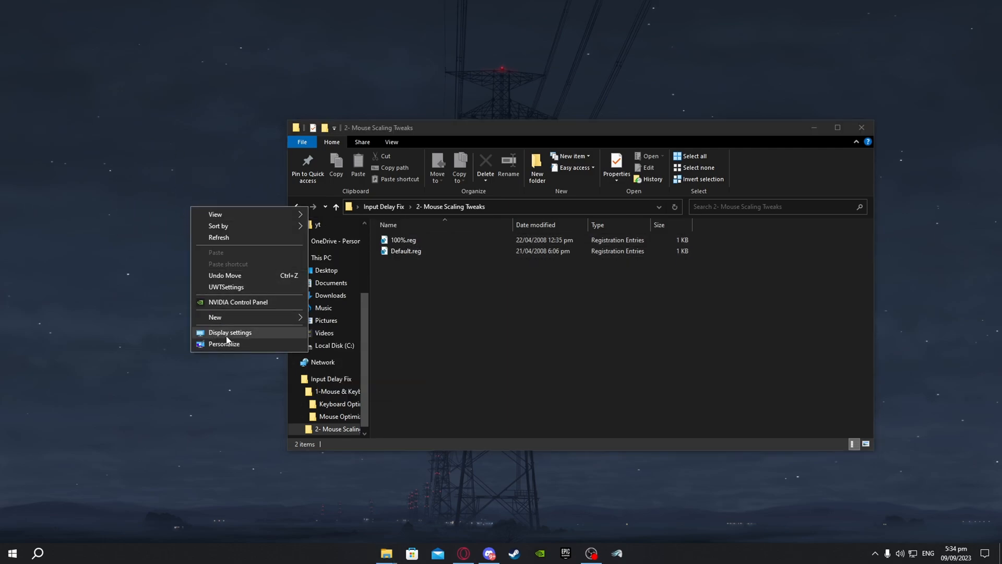
Open Display settings, confirm Scale is 100% (Recommended), and close Settings
click(230, 332)
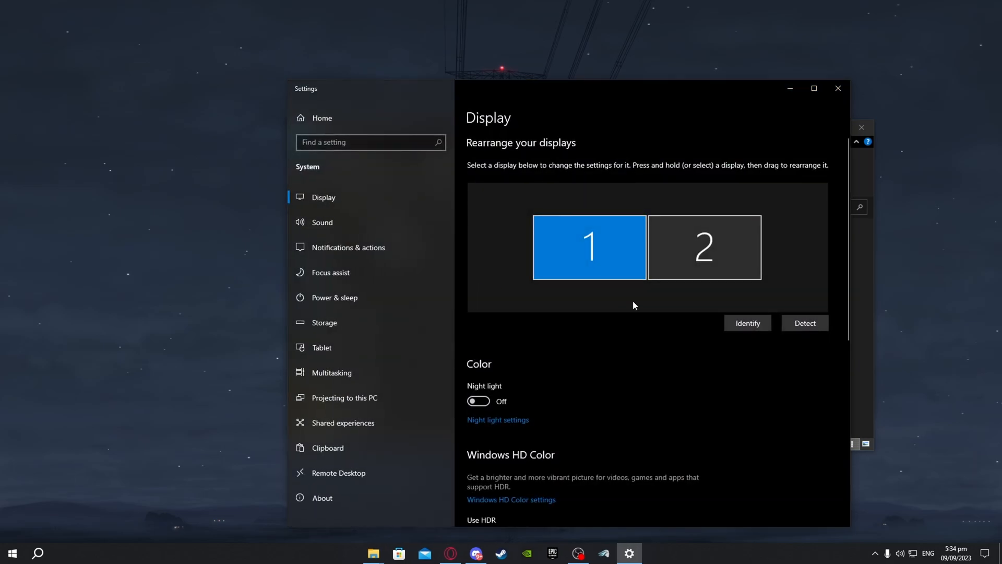
mouse_move(538, 330)
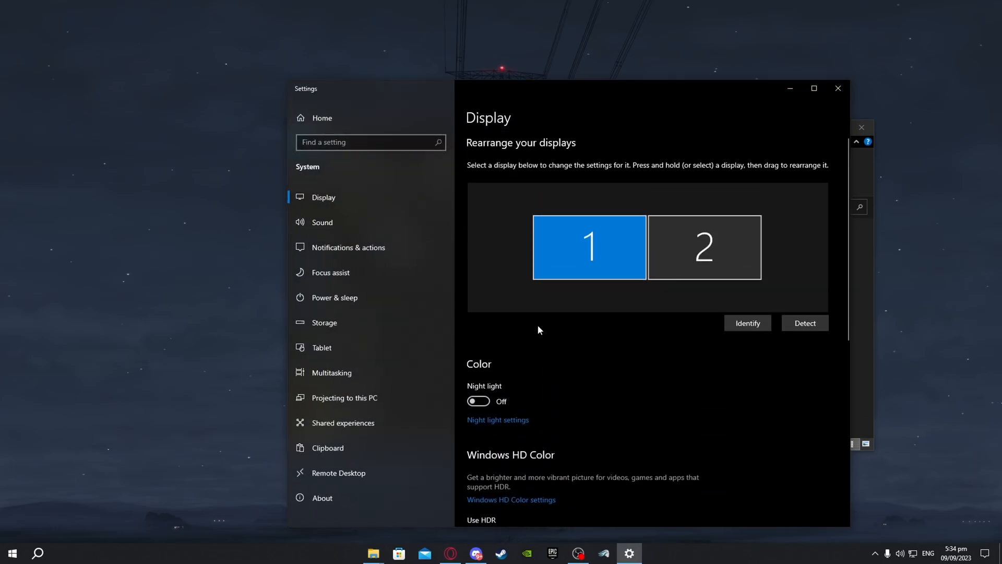
mouse_move(592, 250)
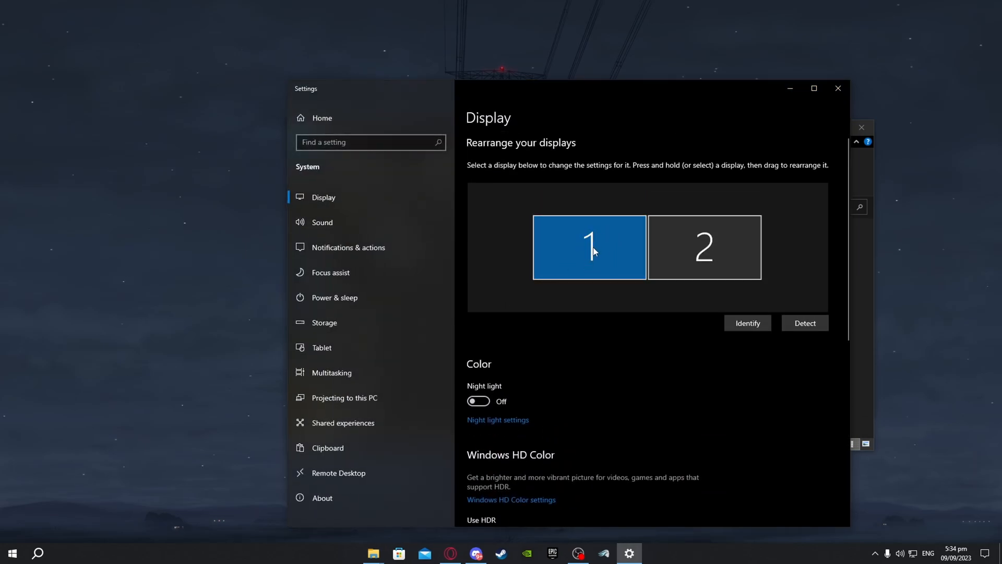
scroll(down, 3)
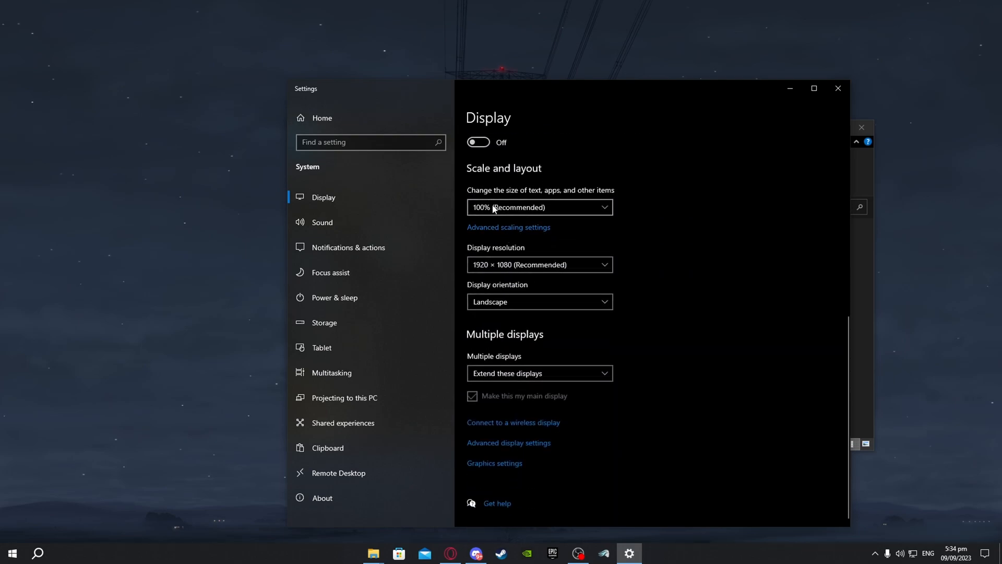
mouse_move(500, 212)
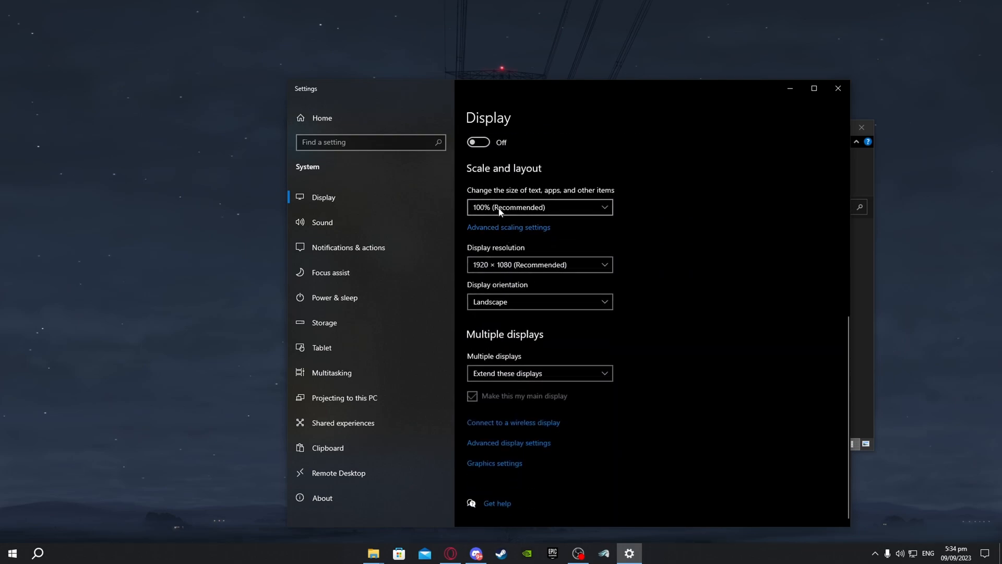
click(539, 207)
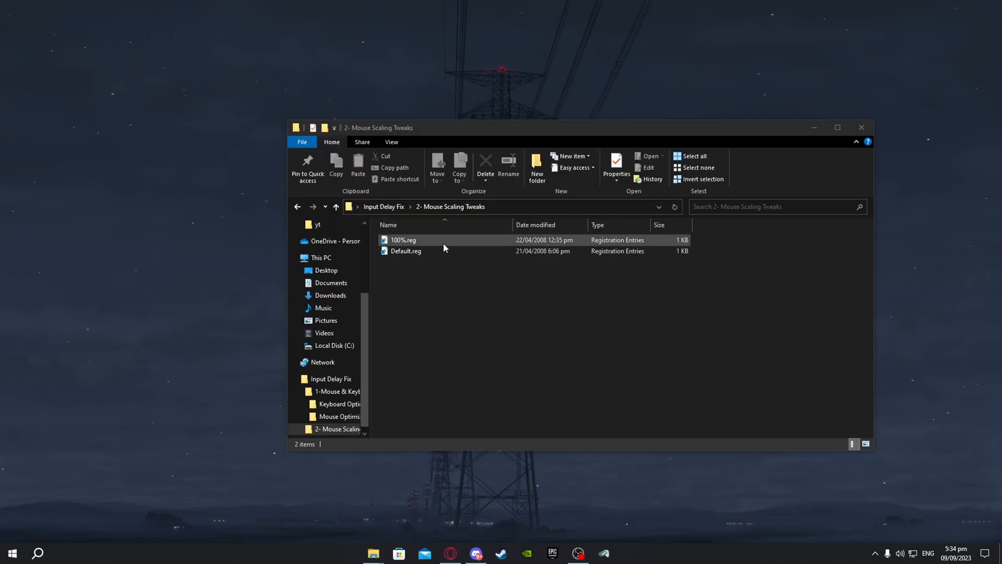
Return to Input Delay Fix and open 'Input Delay Fix Commands.txt' in Notepad
click(404, 239)
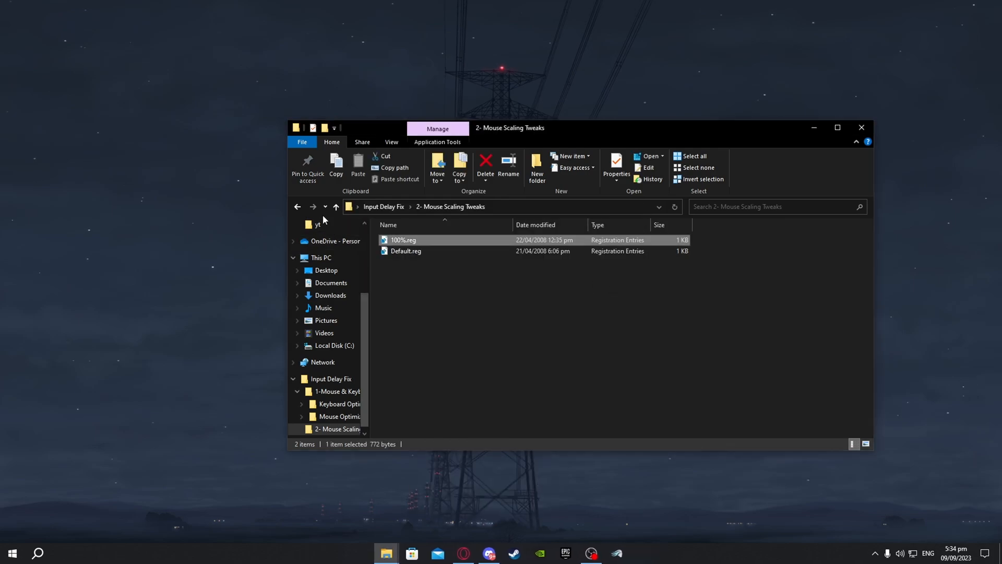
click(335, 207)
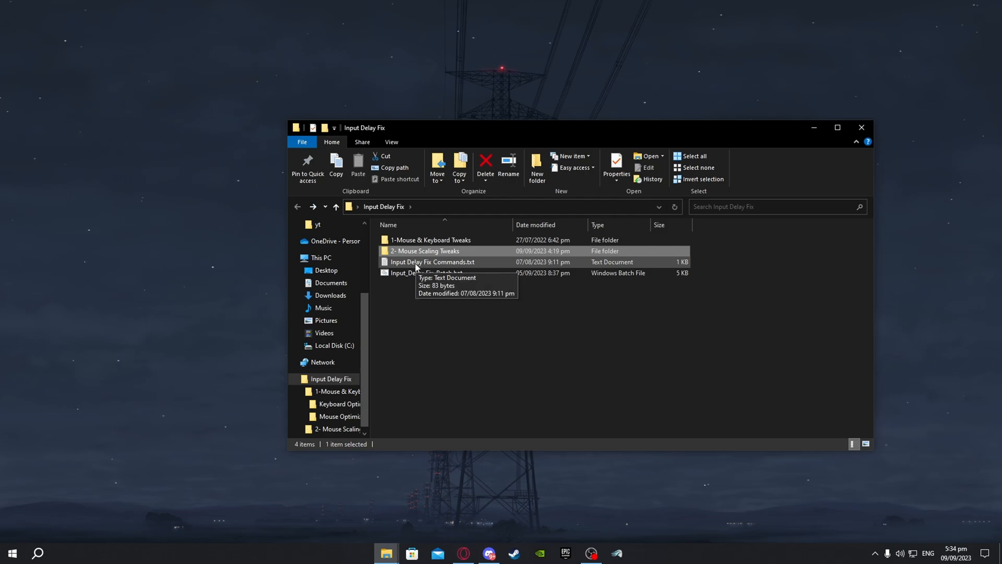
click(433, 262)
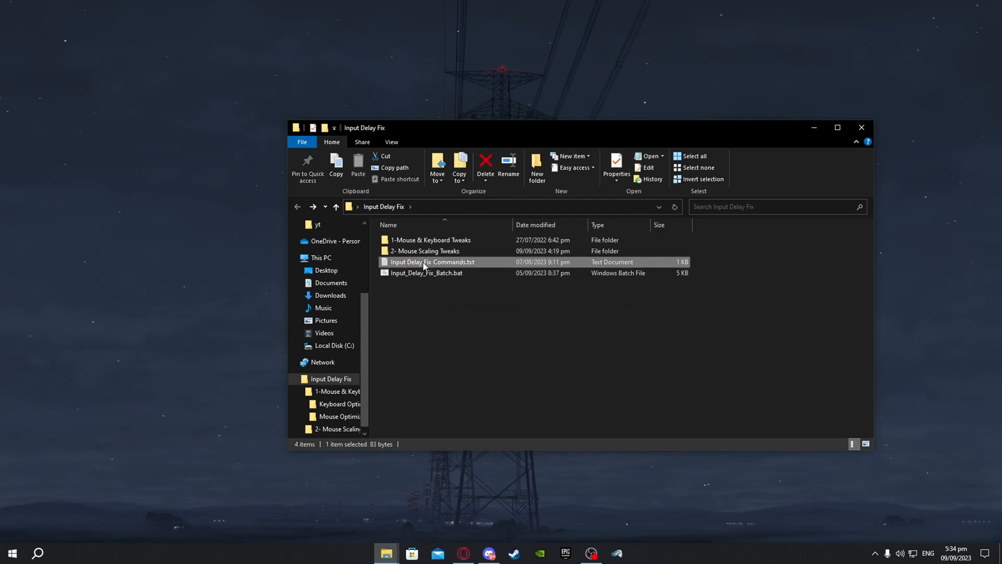
double_click(433, 261)
text(cmd)
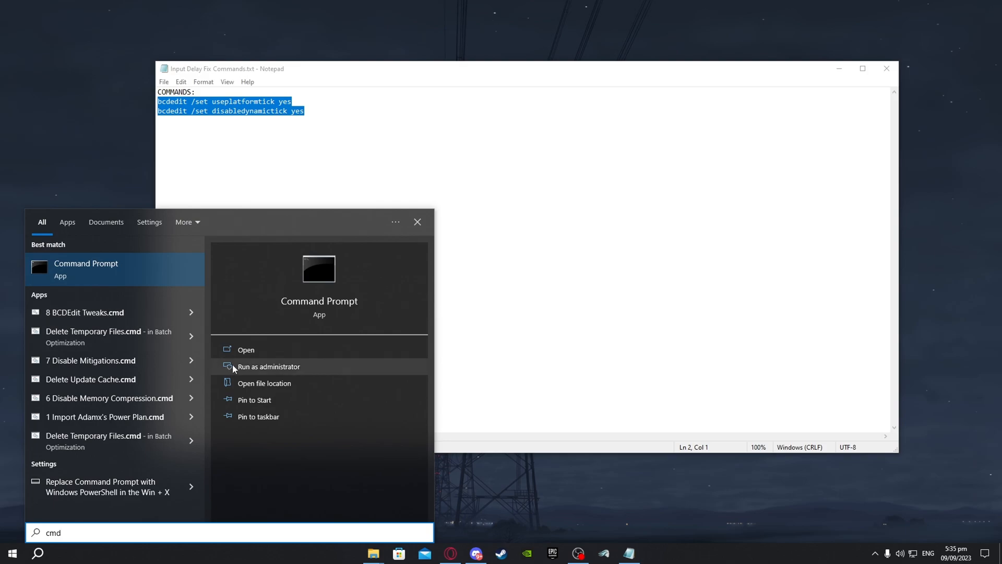
Run the two bcdedit /set commands in an administrator Command Prompt, then close it
click(268, 366)
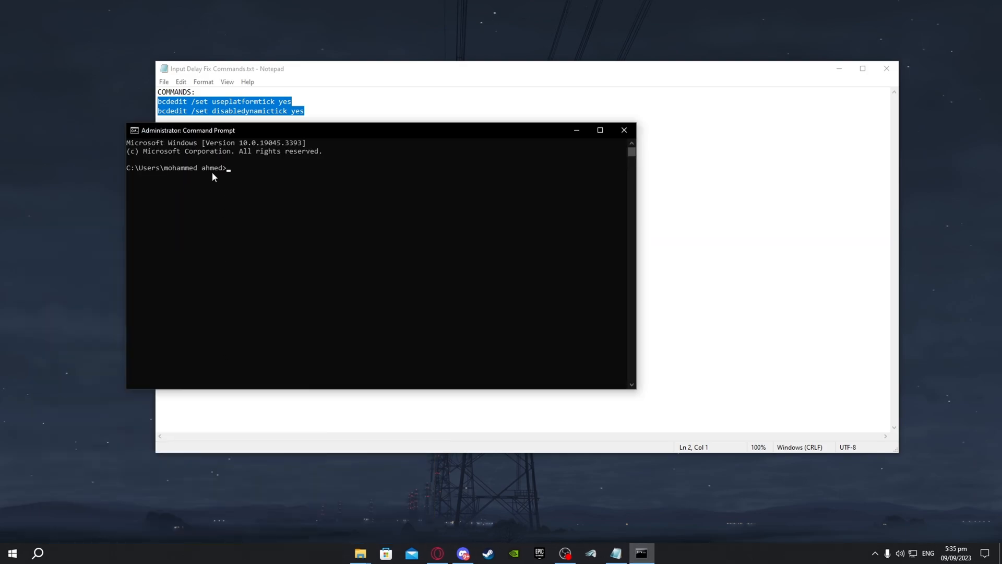
mouse_move(250, 182)
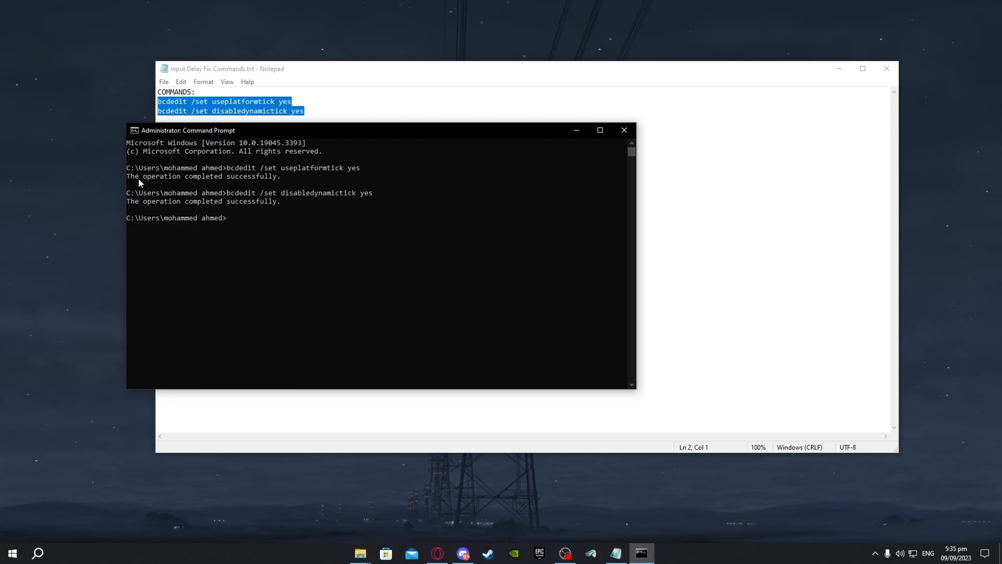
mouse_move(270, 188)
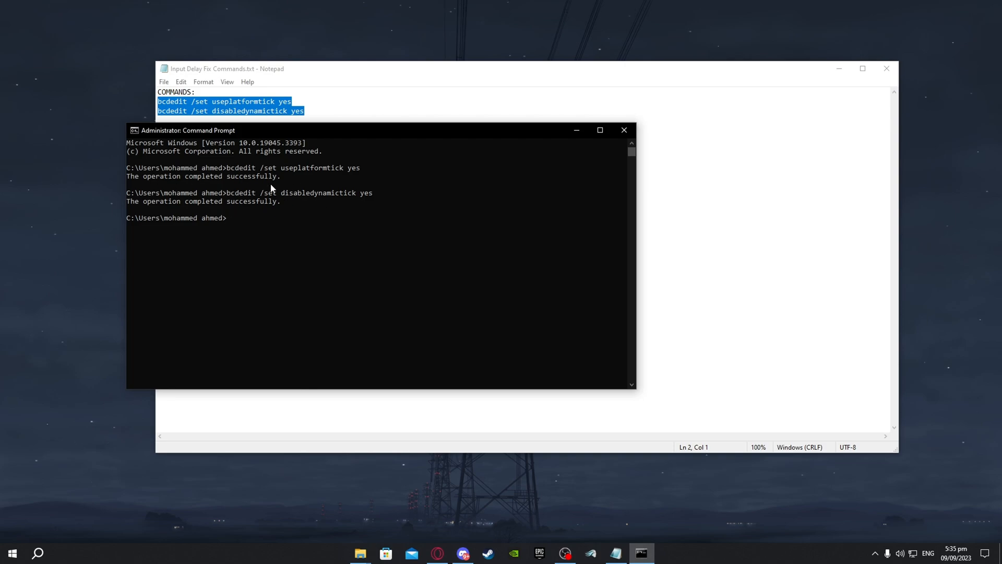
mouse_move(624, 130)
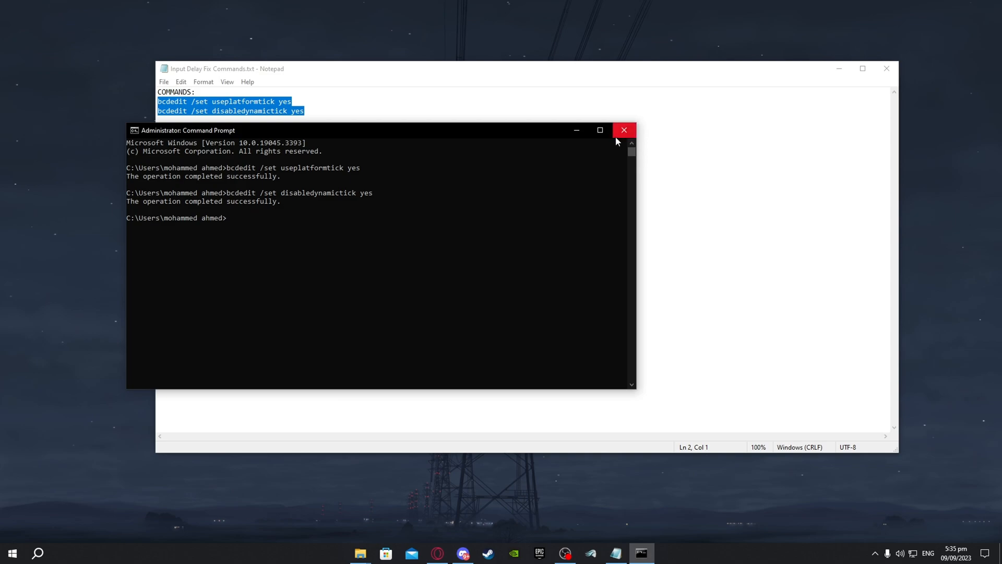
click(624, 130)
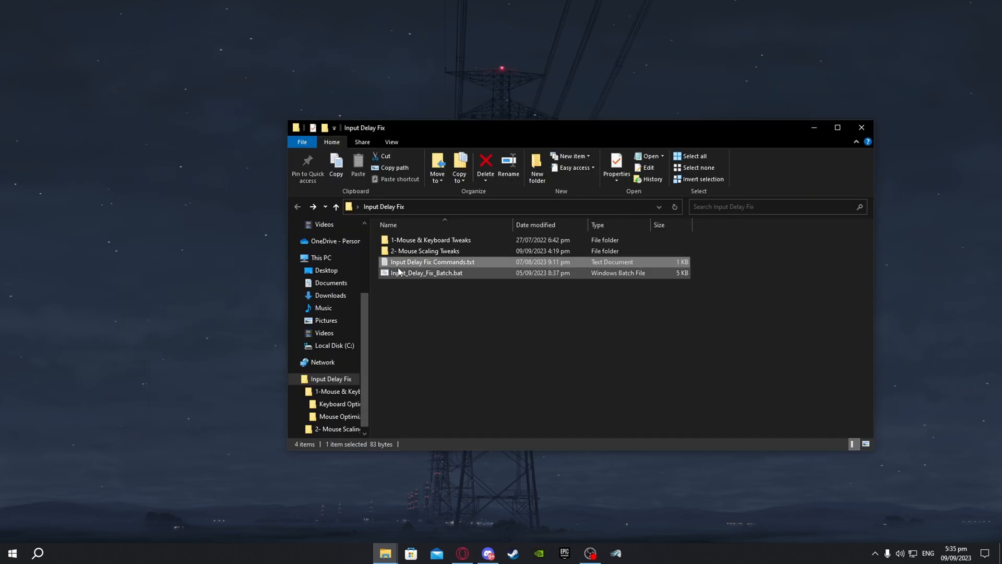
mouse_move(426, 273)
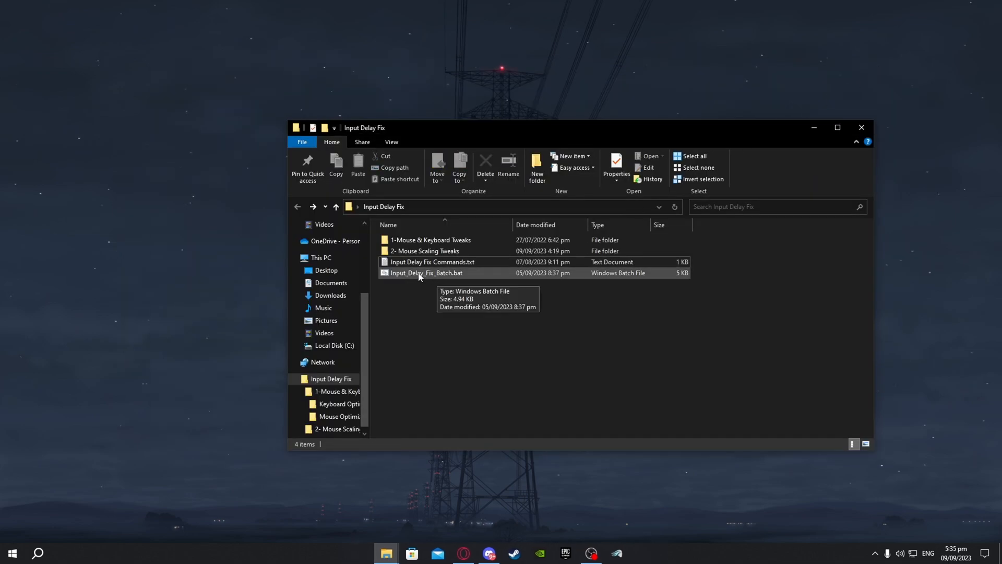
Run Input_Delay_Fix_Batch.bat as administrator
click(426, 273)
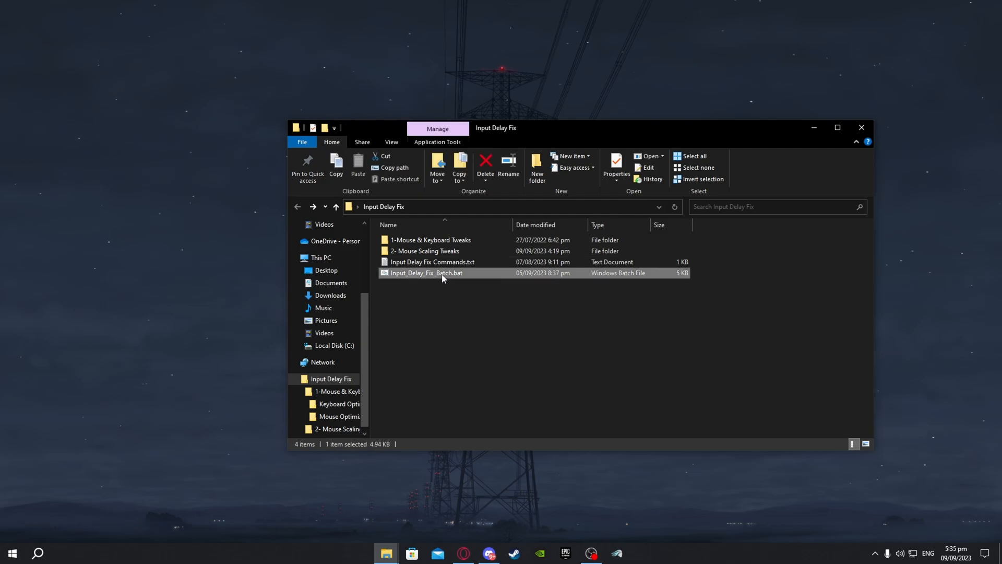
right_click(426, 273)
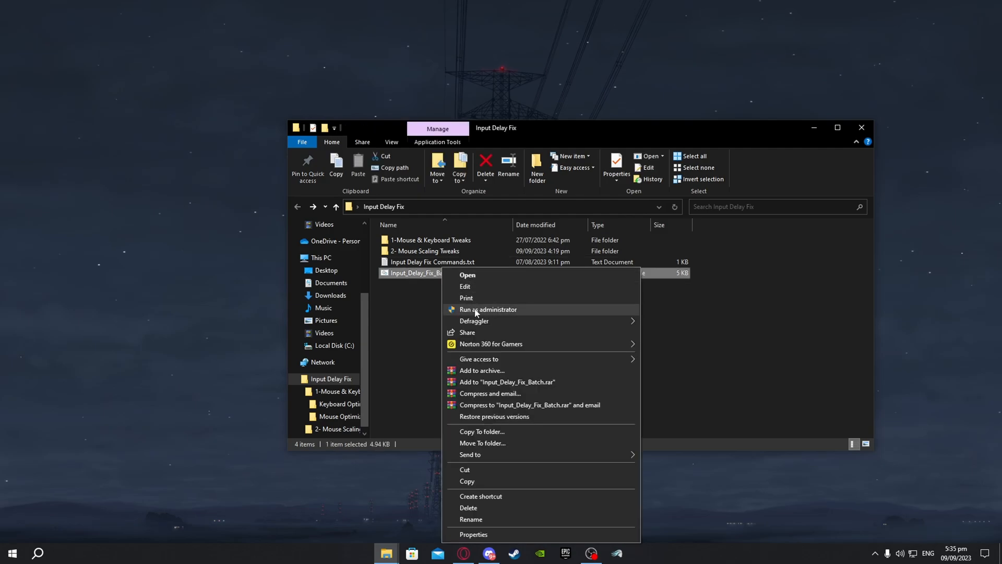
click(488, 310)
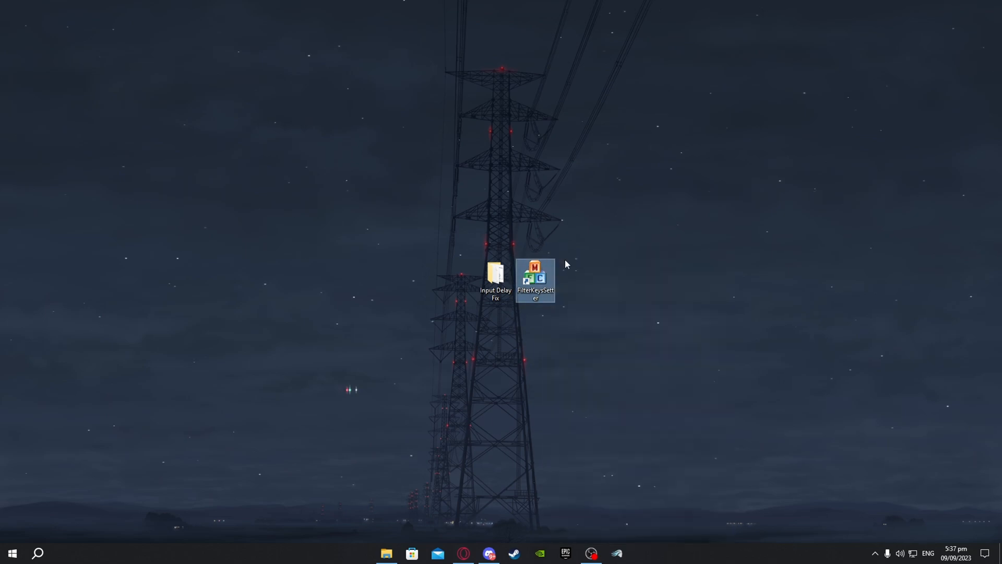
Launch FilterKeysSetter, enter 0/150/15 ms, enable Save to registry, and apply
double_click(535, 272)
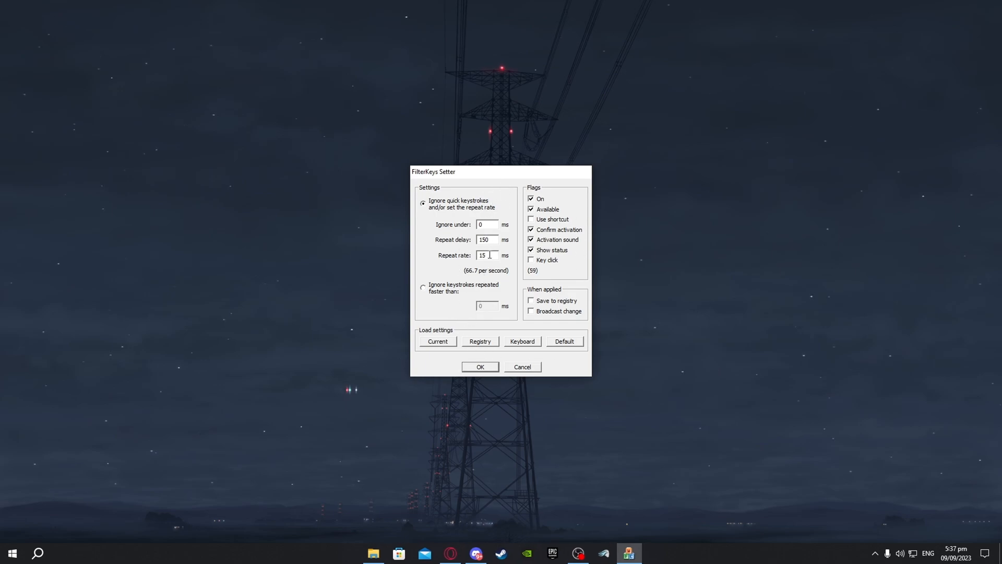
triple_click(486, 256)
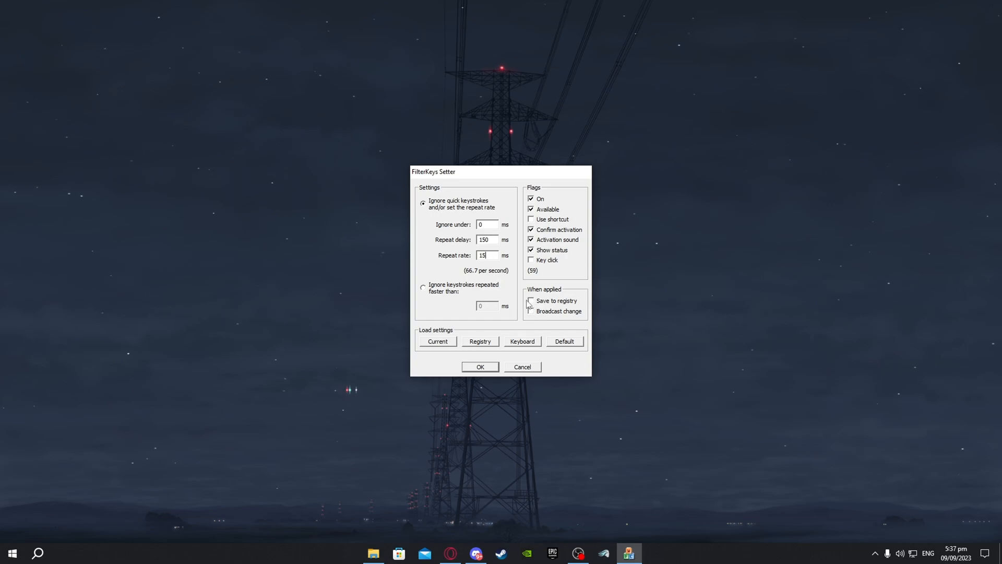
click(531, 301)
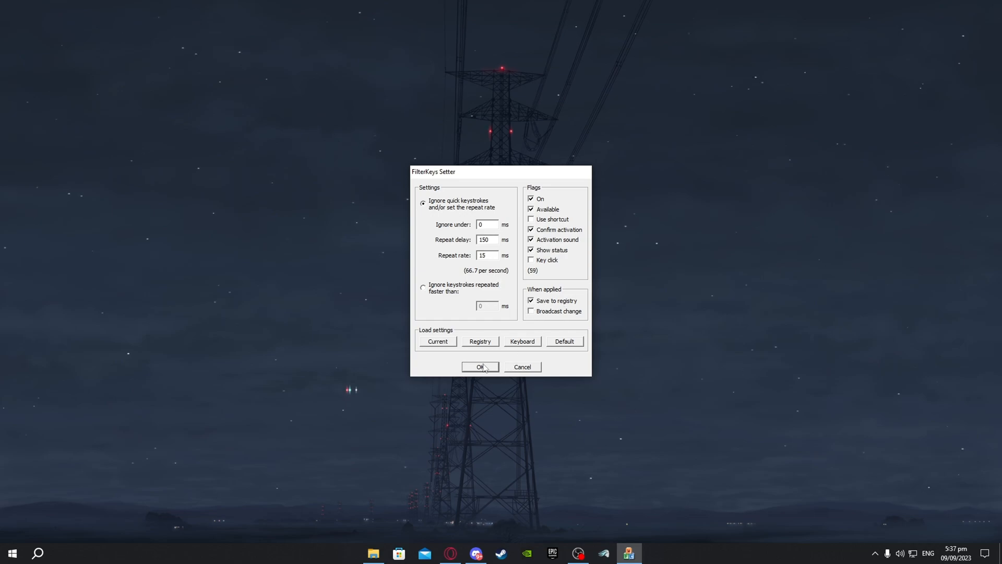
click(481, 366)
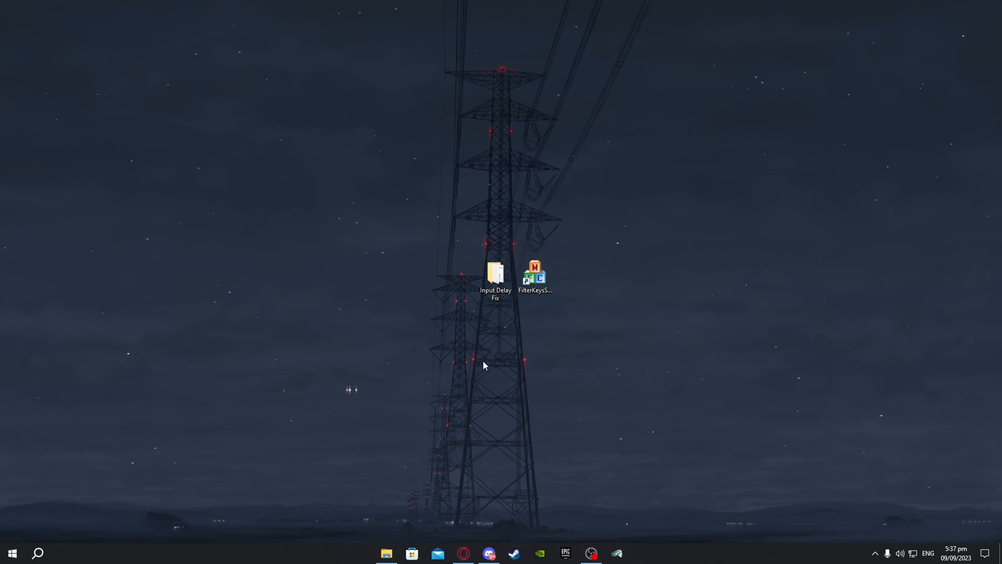